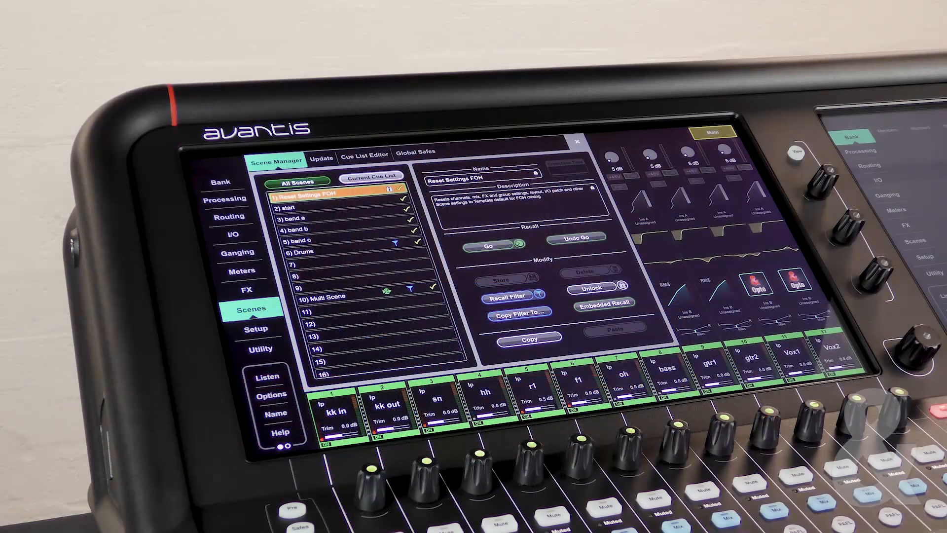
Switch to the Cue List Editor to assemble the Monday cue list
{"action": "left_click", "coordinate": [364, 154]}
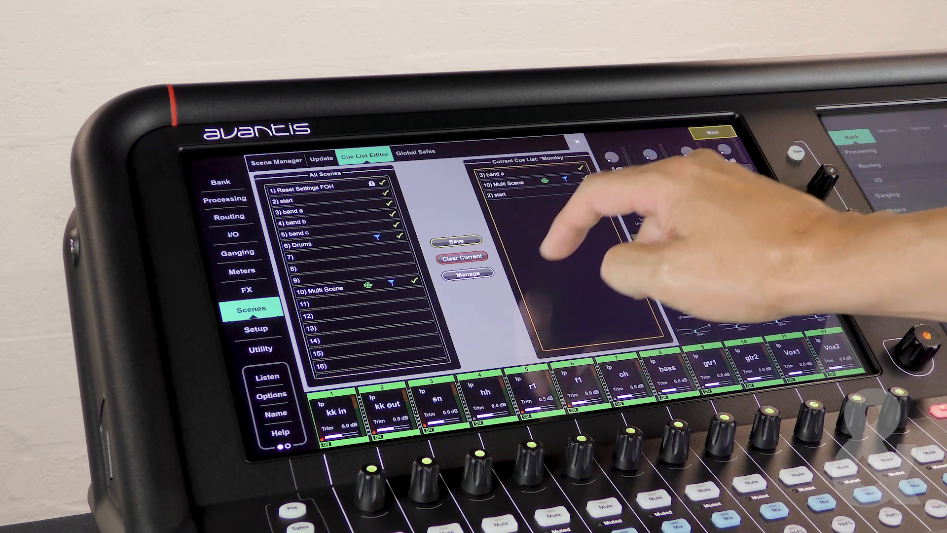
{"action": "left_click", "coordinate": [466, 272]}
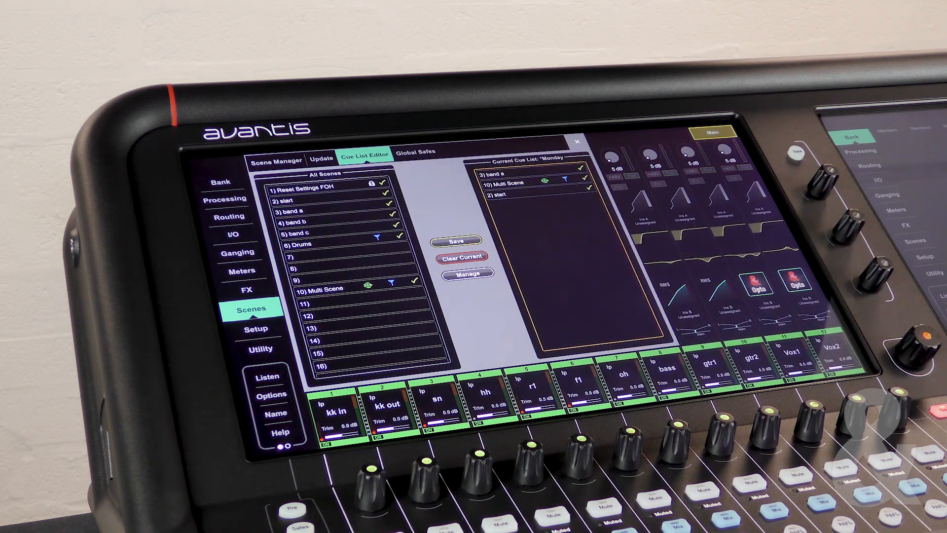
{"action": "left_click", "coordinate": [277, 160]}
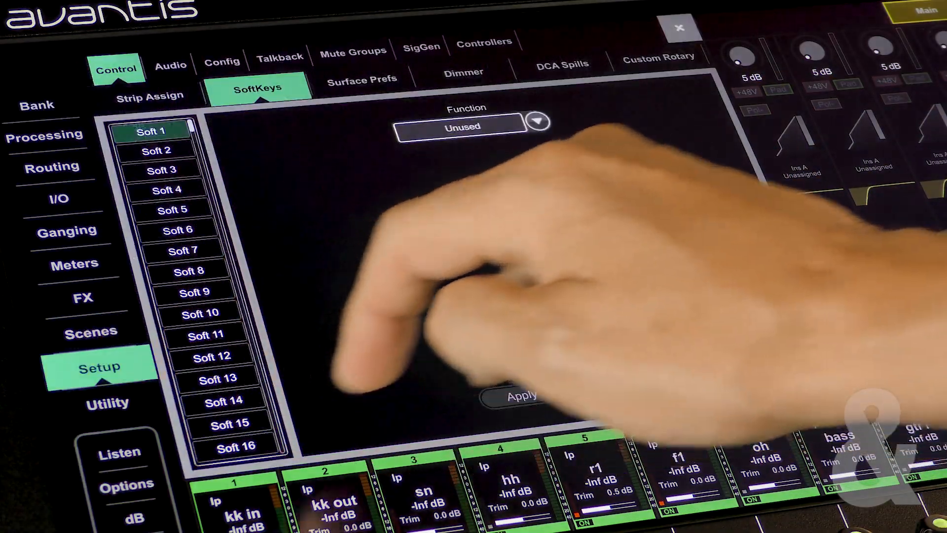
Assign Soft 1 a function chosen from the soft key Function list
{"action": "left_click", "coordinate": [539, 122]}
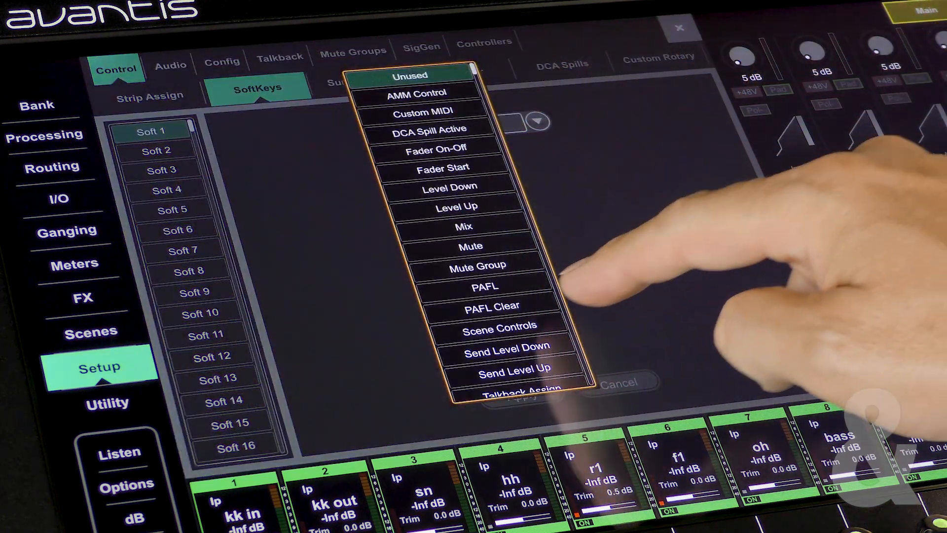
{"action": "left_click", "coordinate": [498, 325]}
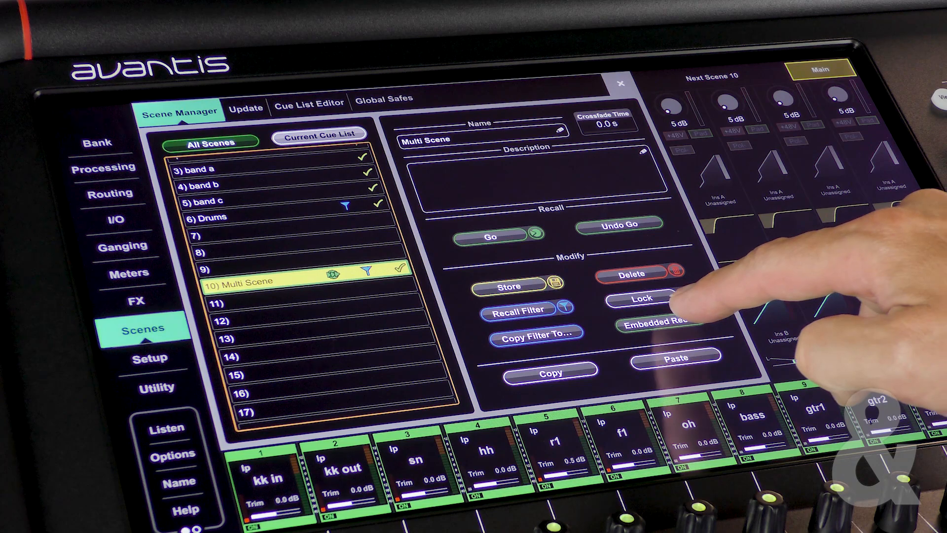
Embed a scene 5 (band c) recall with 2.0 s delay into Multi Scene
{"action": "left_click", "coordinate": [662, 324]}
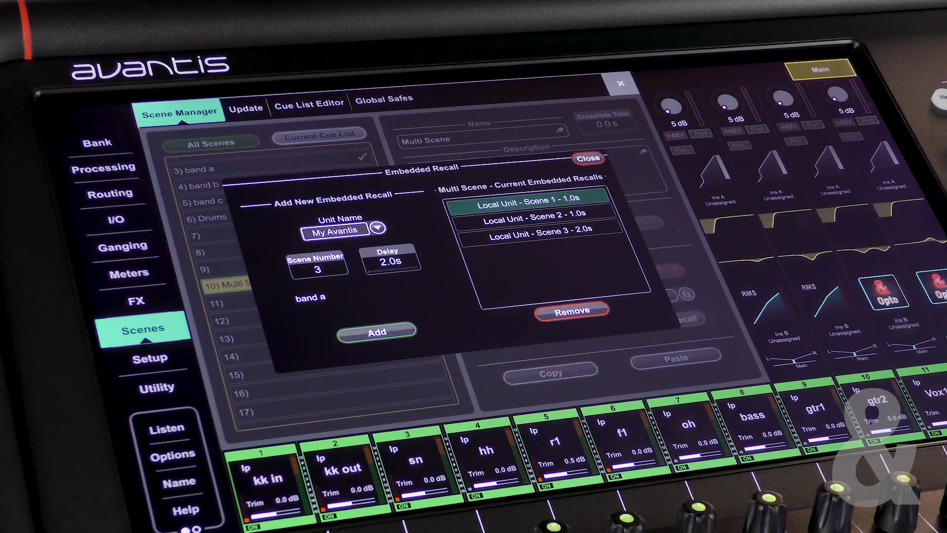
{"action": "left_click", "coordinate": [316, 264]}
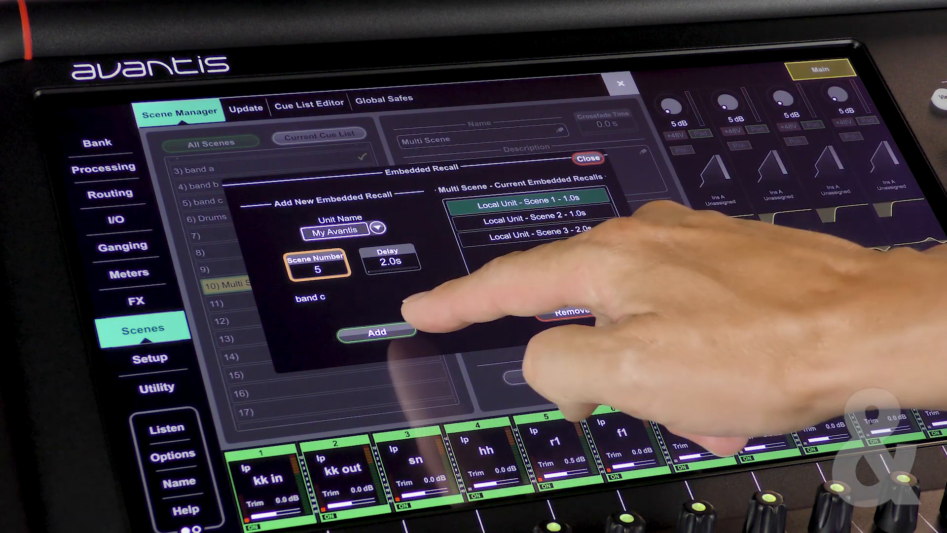
{"action": "left_click", "coordinate": [376, 331]}
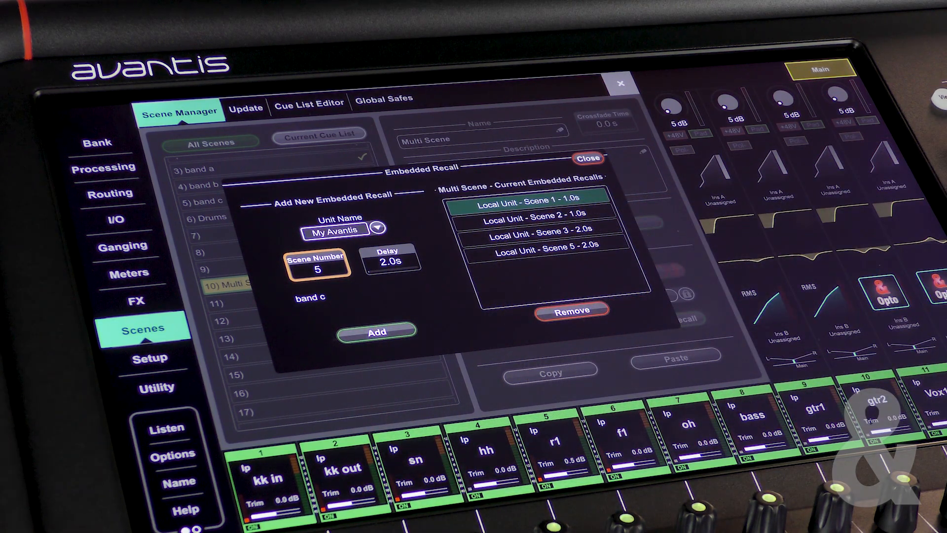
{"action": "left_click", "coordinate": [588, 158]}
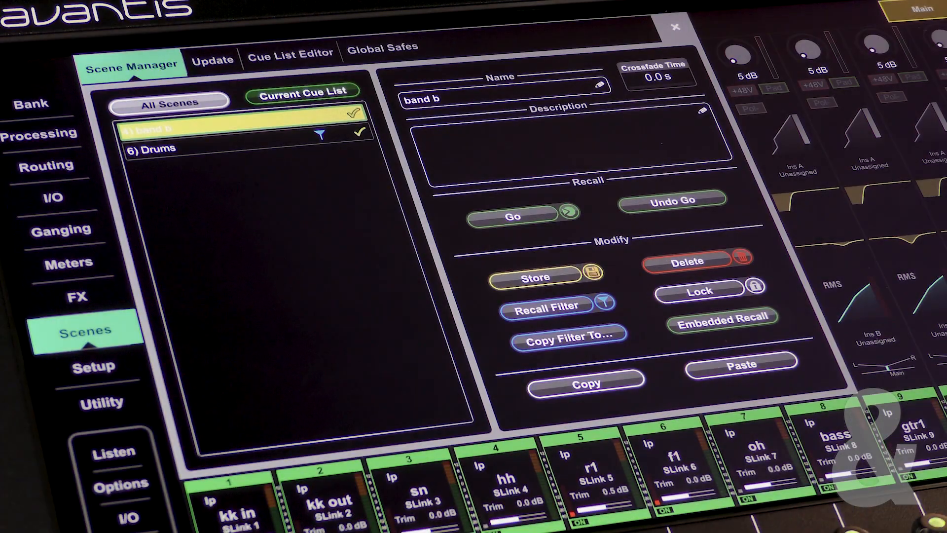
Switch to All Scenes and enable Scene Overwrite Confirmation in Scene Options
{"action": "left_click", "coordinate": [724, 318]}
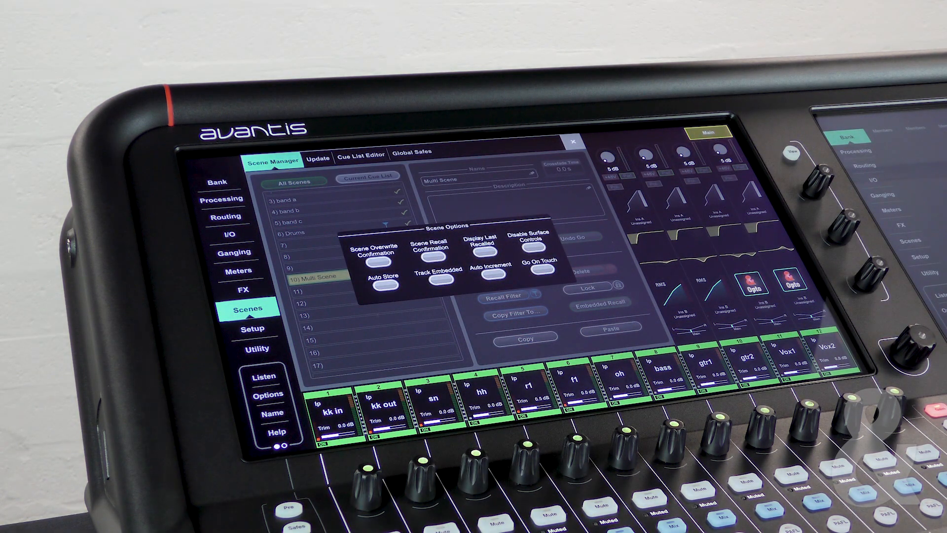
{"action": "left_click", "coordinate": [383, 263]}
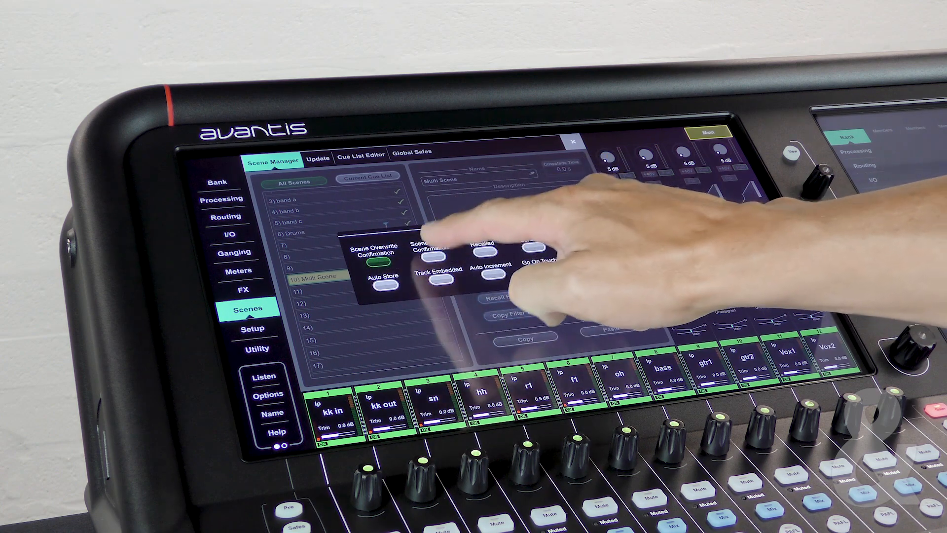